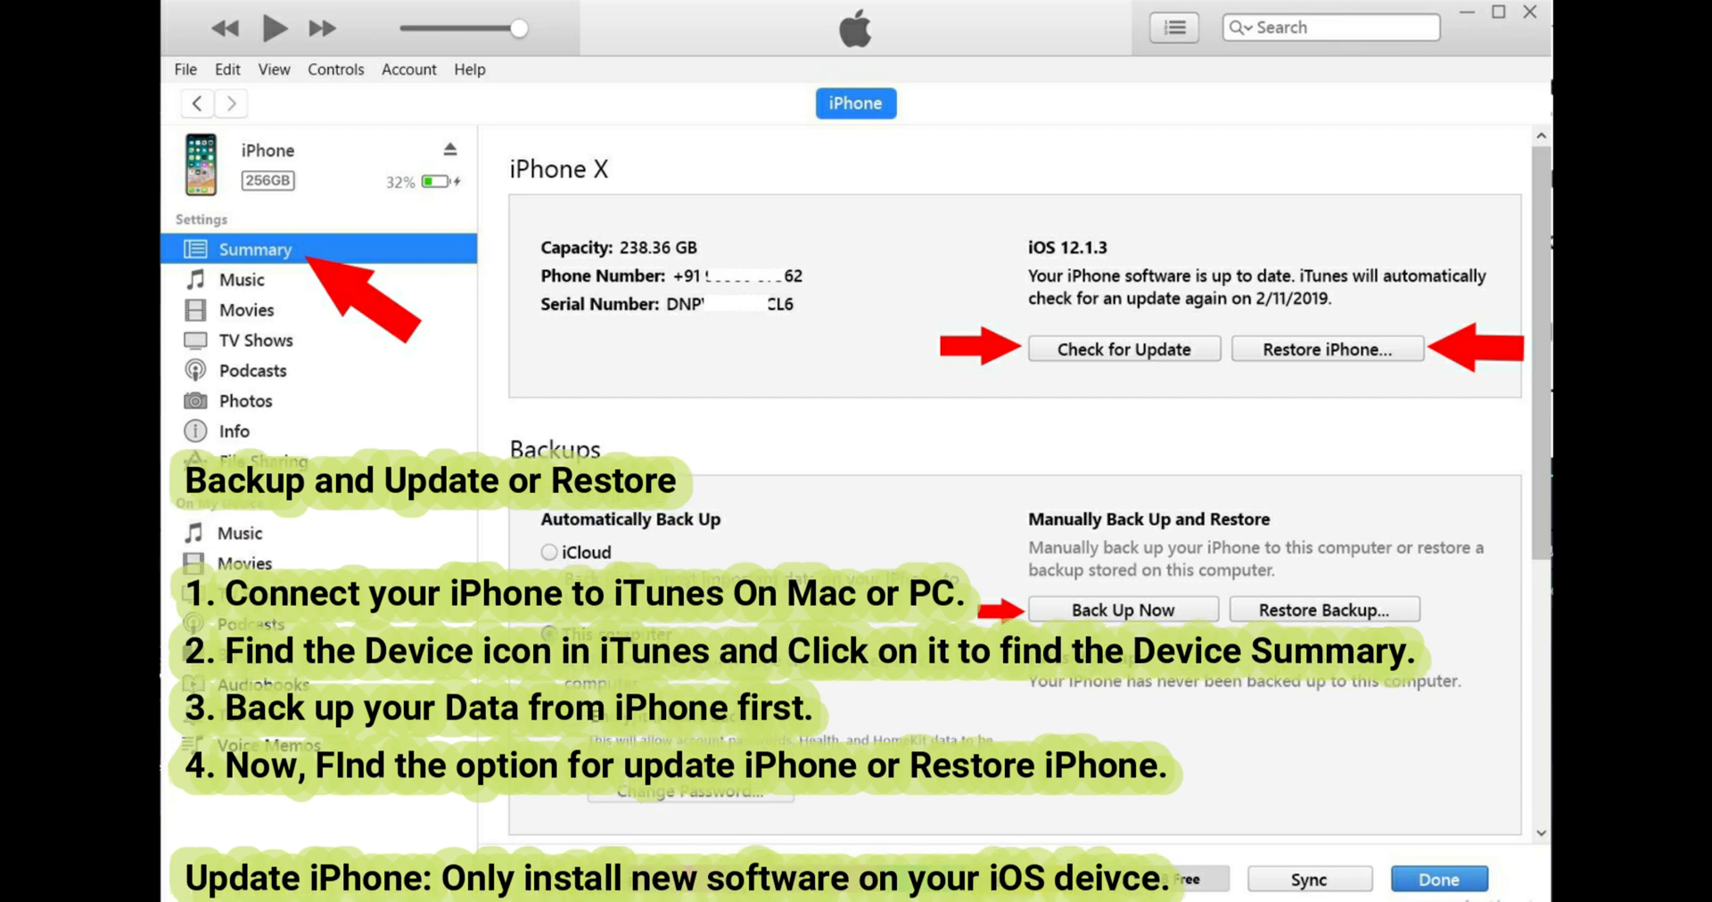
pyautogui.scroll(-3)
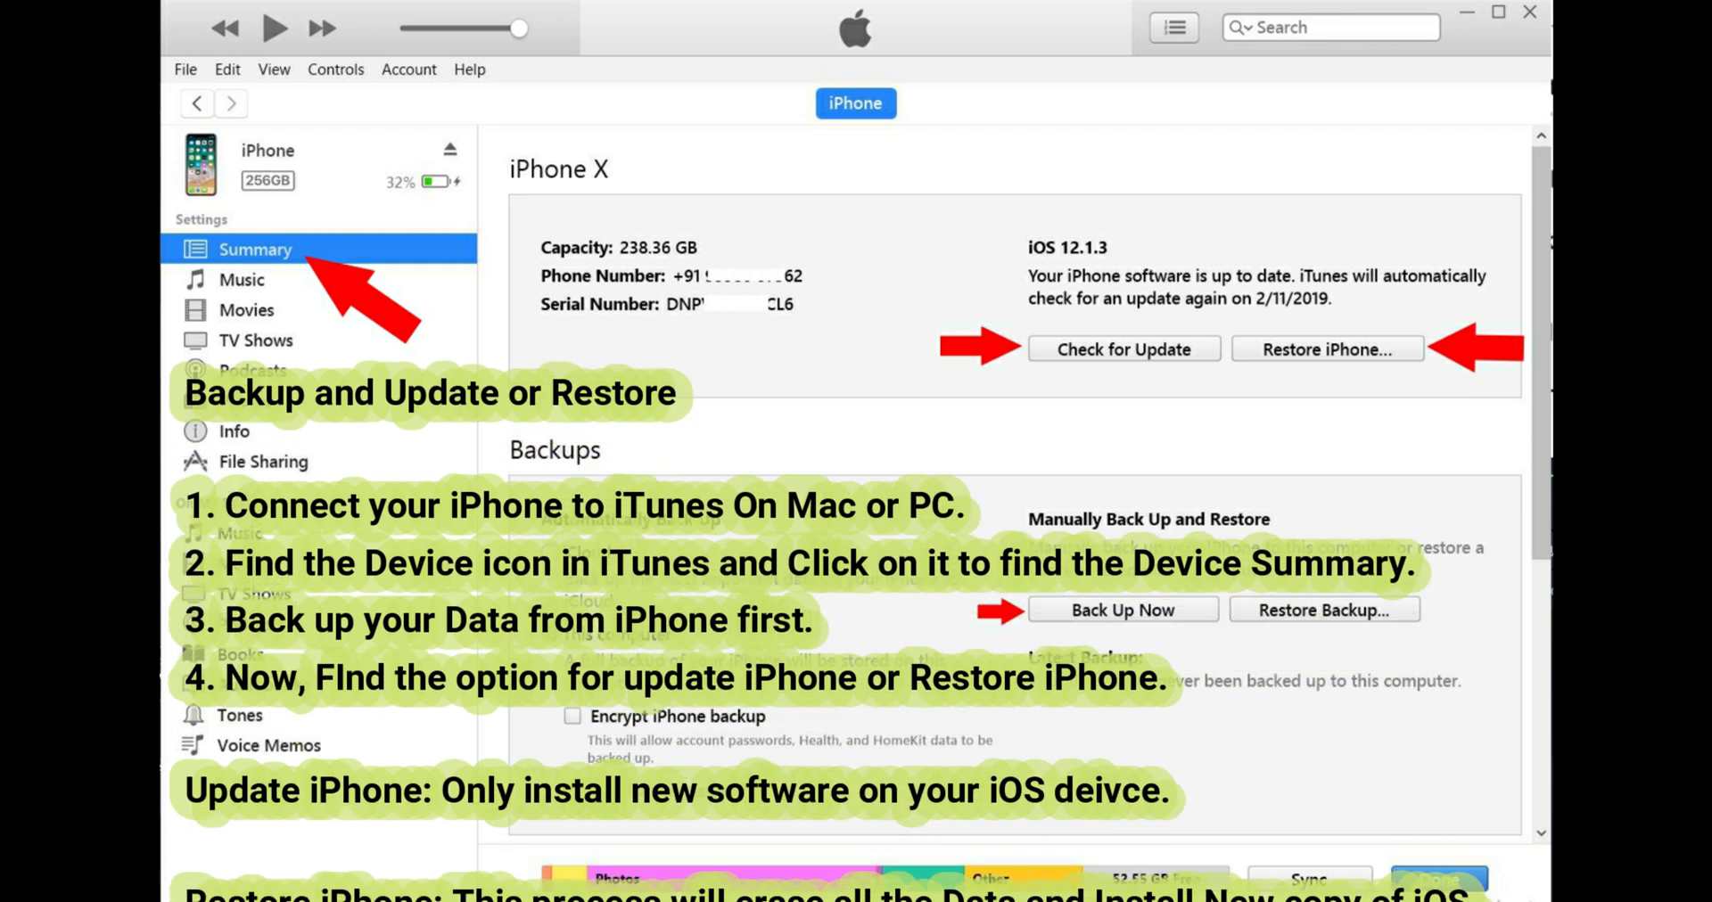
pyautogui.scroll(-3)
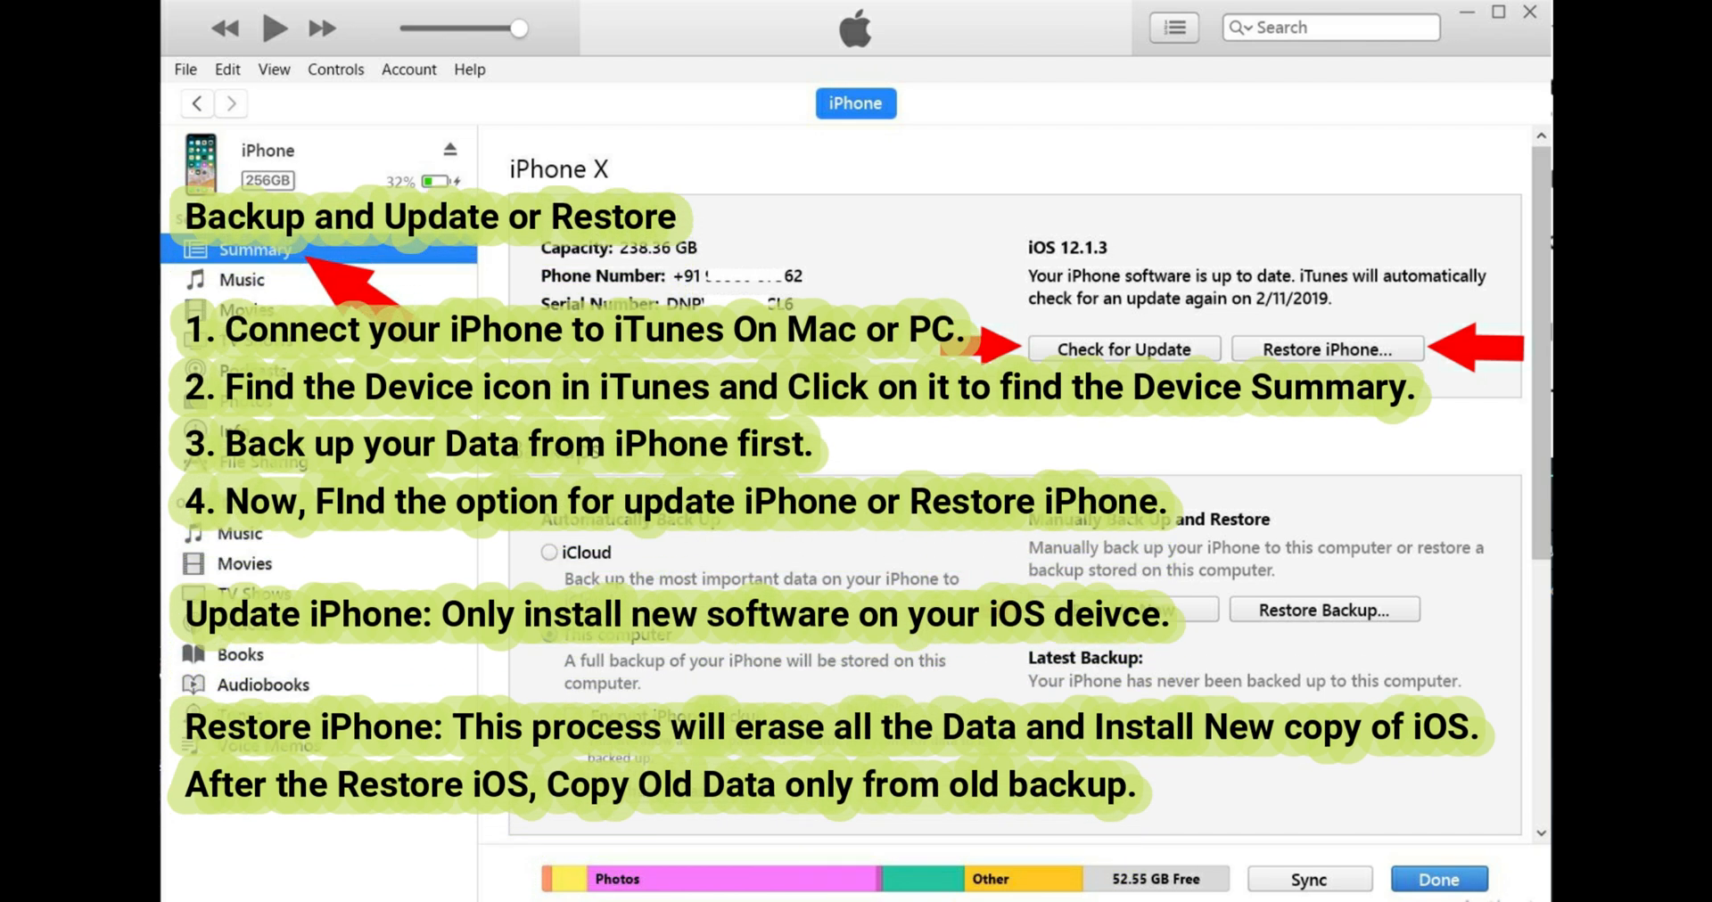
pyautogui.scroll(-3)
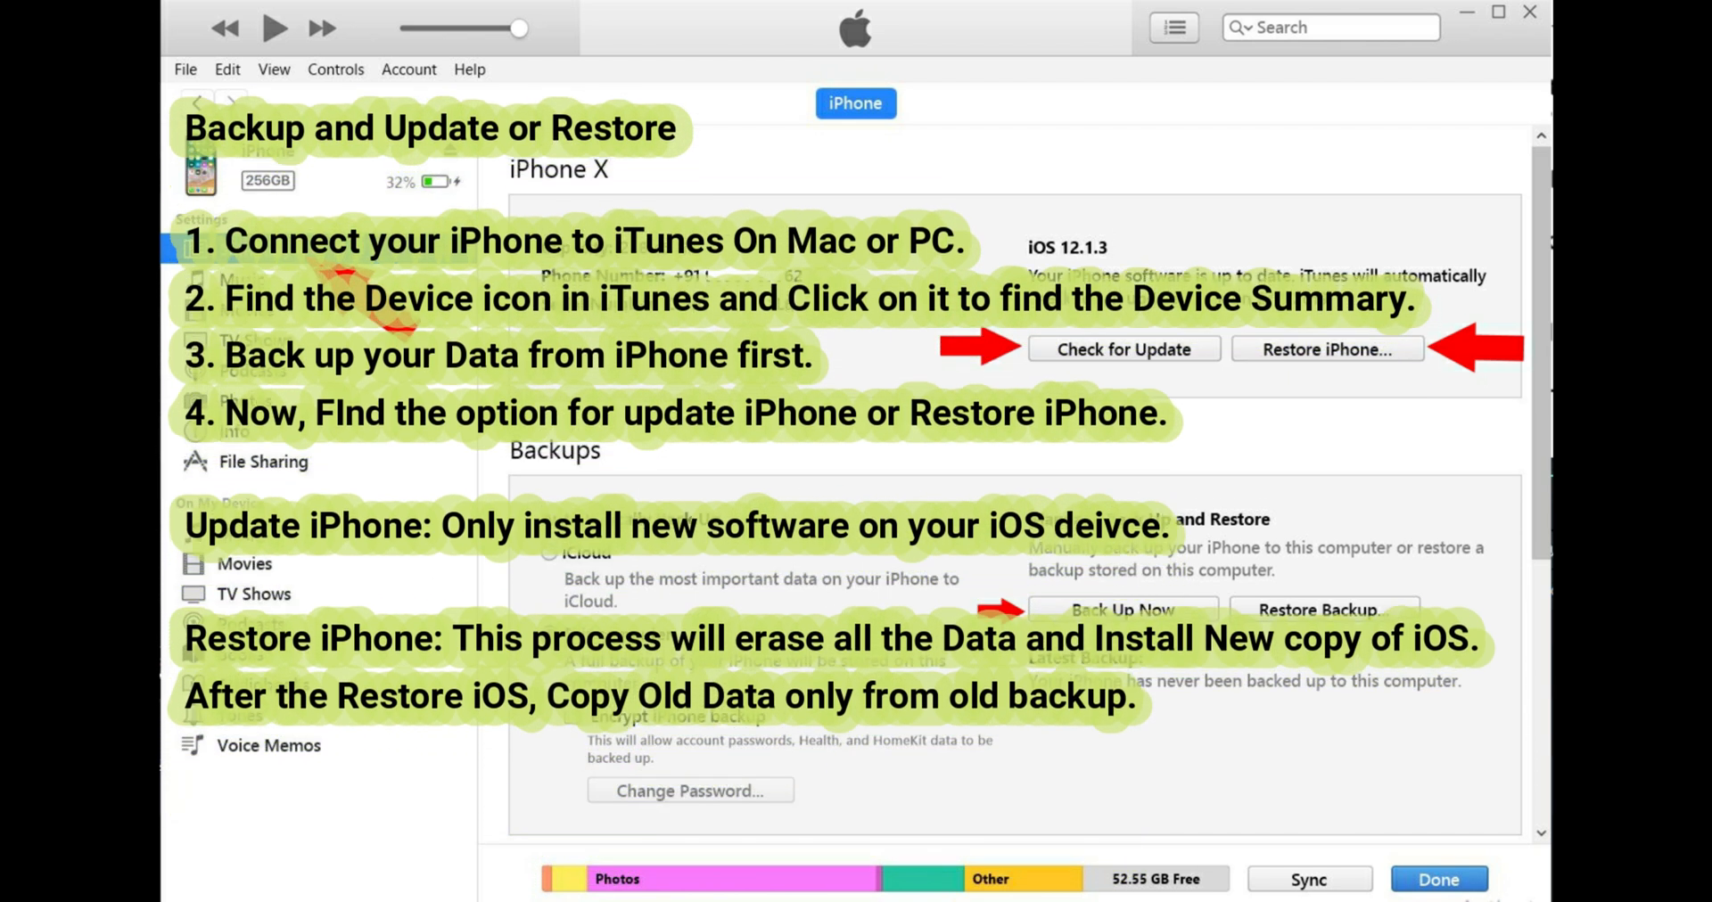